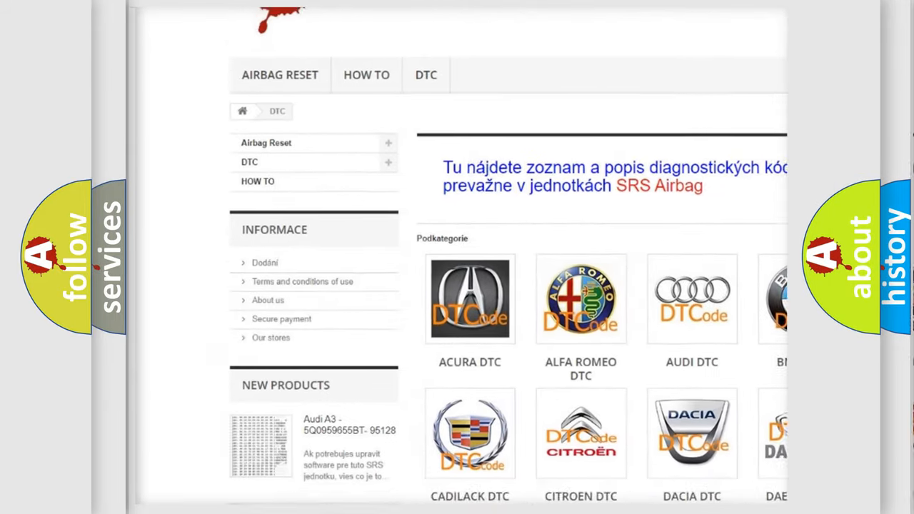
scroll("down", 3)
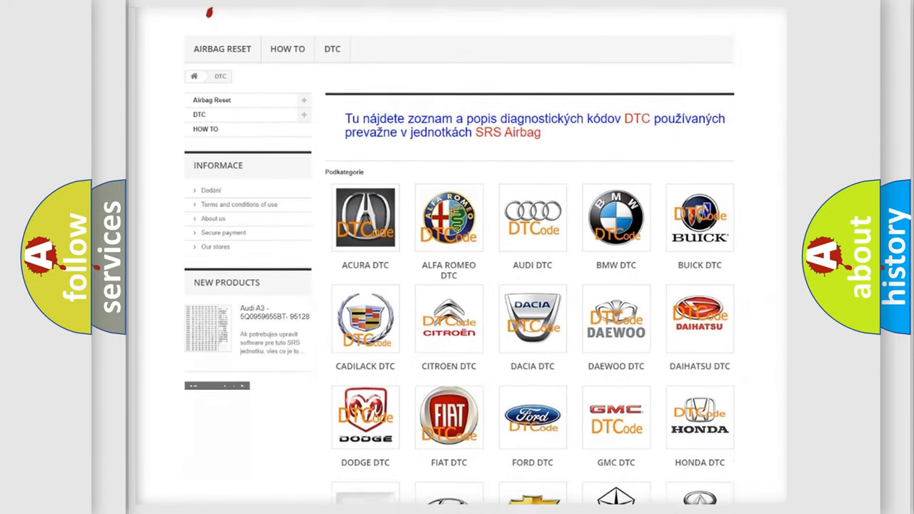
scroll("down", 3)
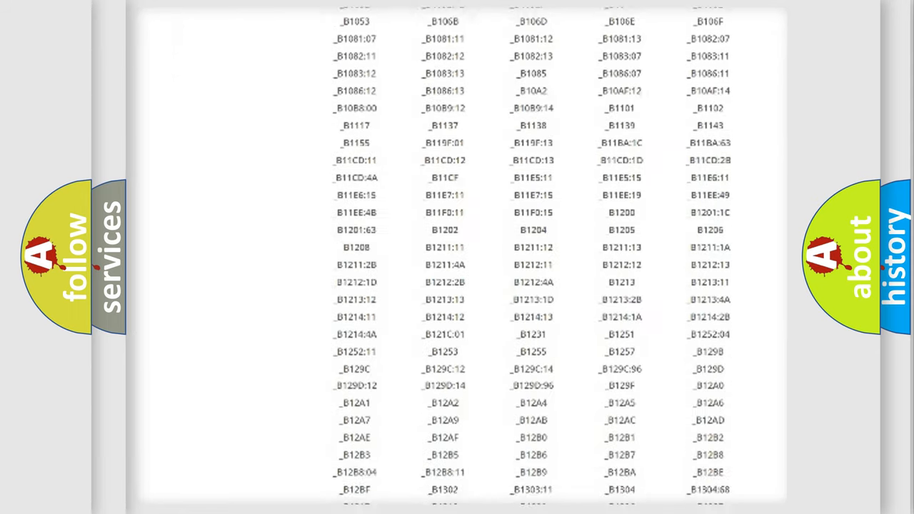
scroll("down", 3)
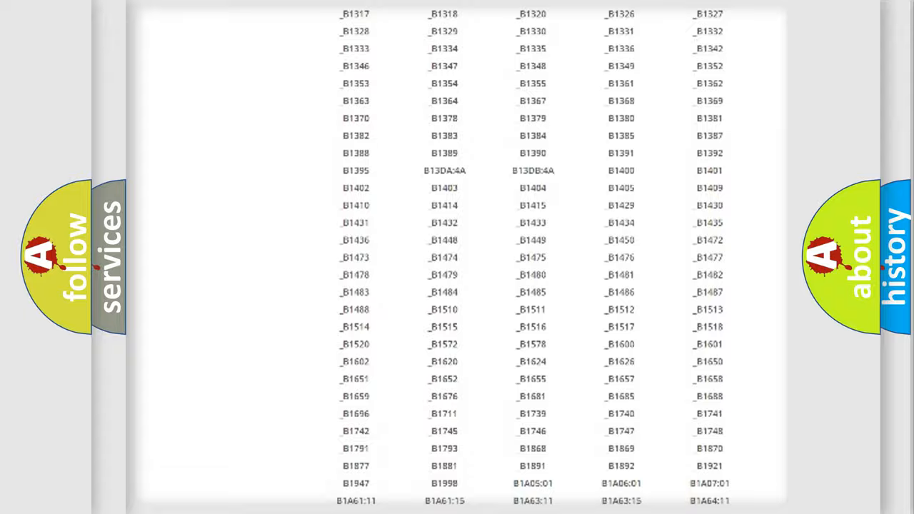